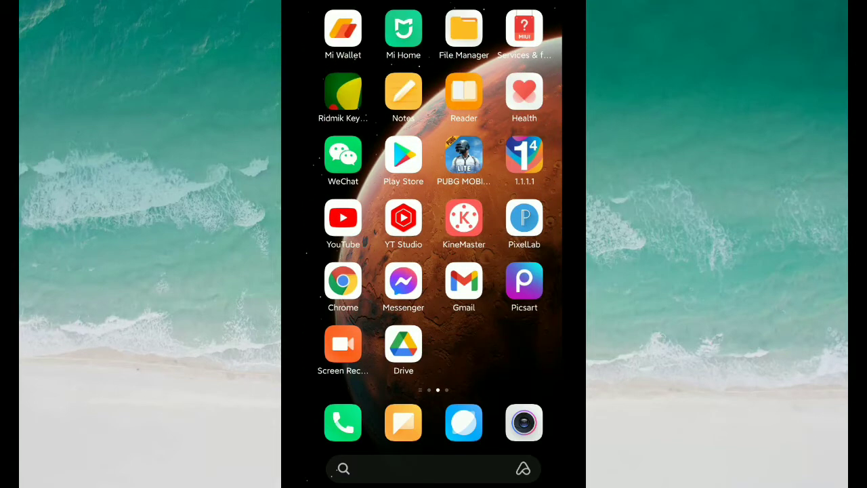
Step: Launch the Play Store from the home screen and begin a search with 'f'
click(404, 154)
text(f)
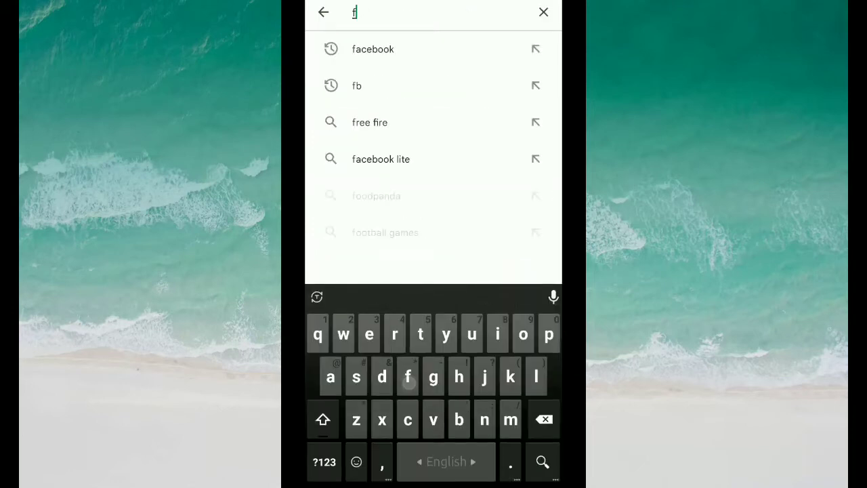
Step: Search 'fa', pick the Facebook Lite suggestion, confirm it shows Open, and return Home
text(a)
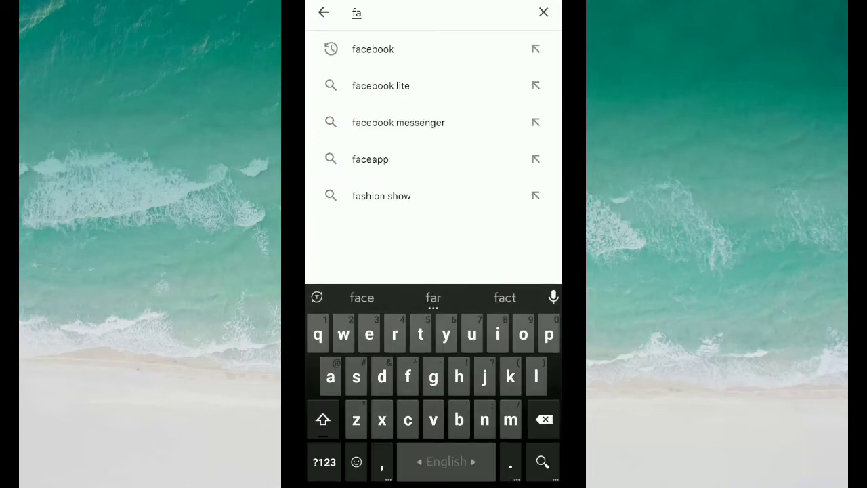
click(379, 86)
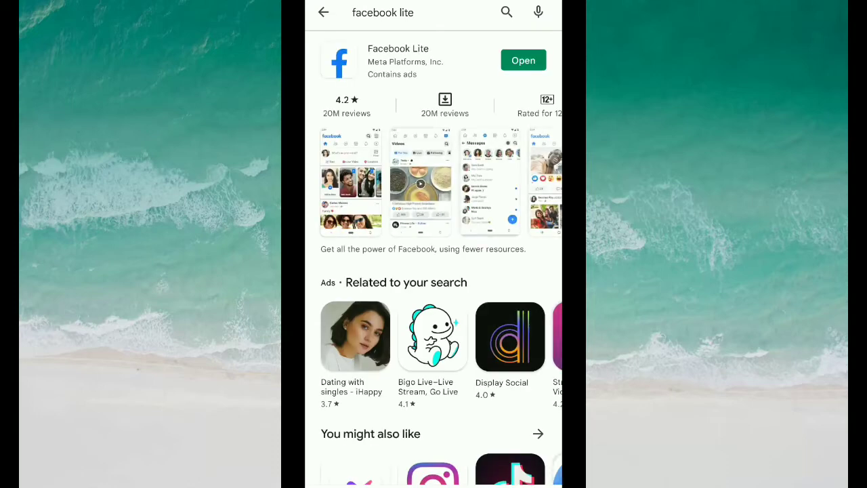
click(399, 59)
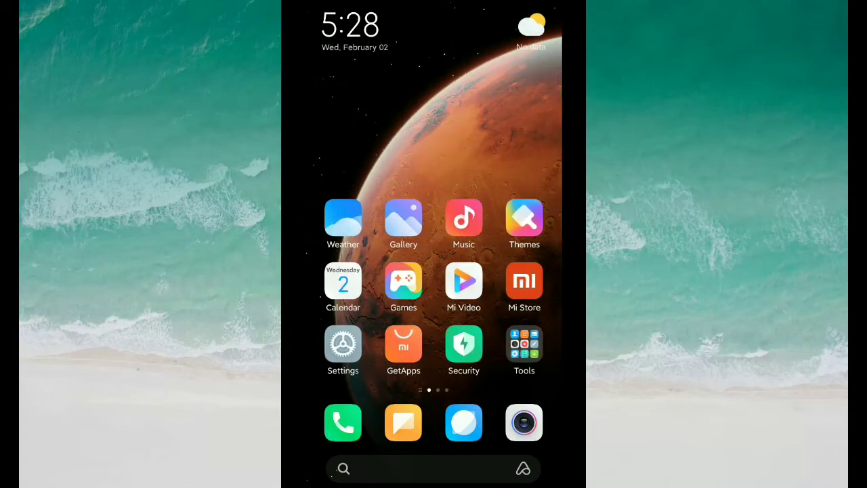
Step: Enter device Settings and reach the Apps section with Manage apps and Permissions
click(342, 344)
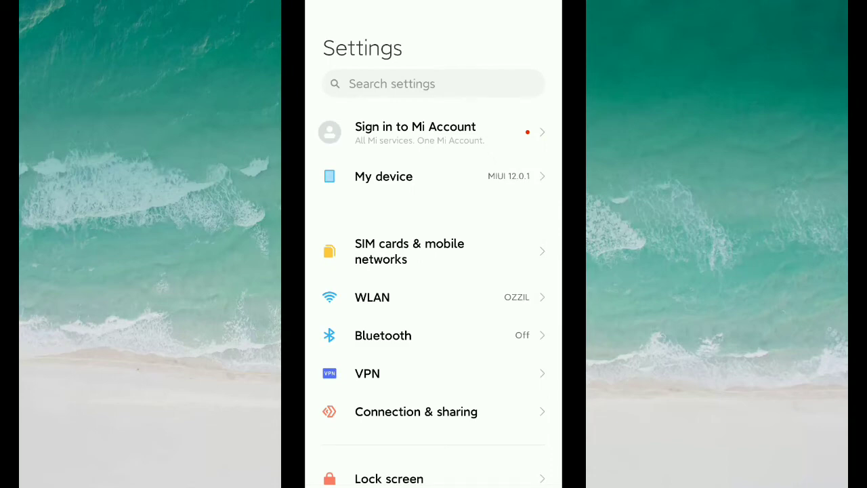
scroll(down, 3)
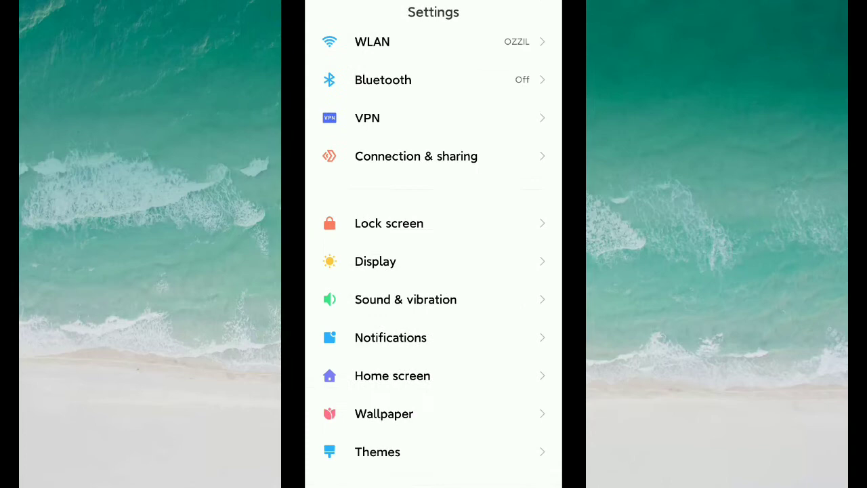
scroll(up, 3)
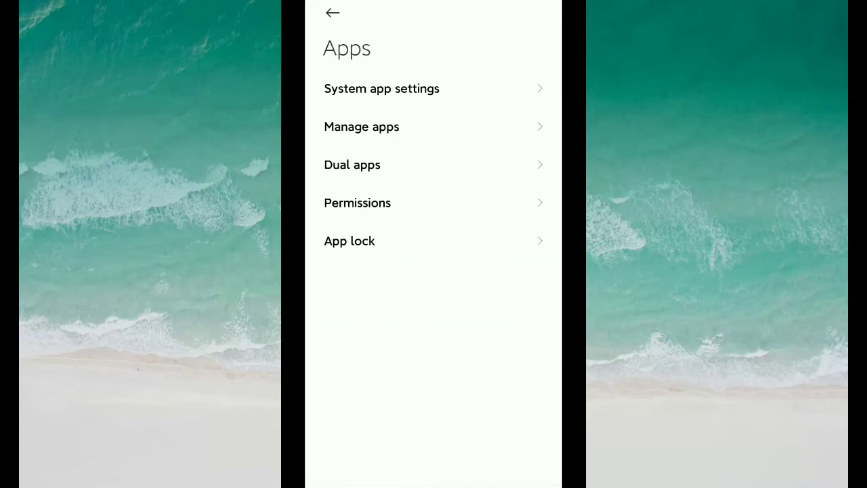
Step: Search 'lite' in Manage apps and select Facebook Lite's app info page
click(361, 127)
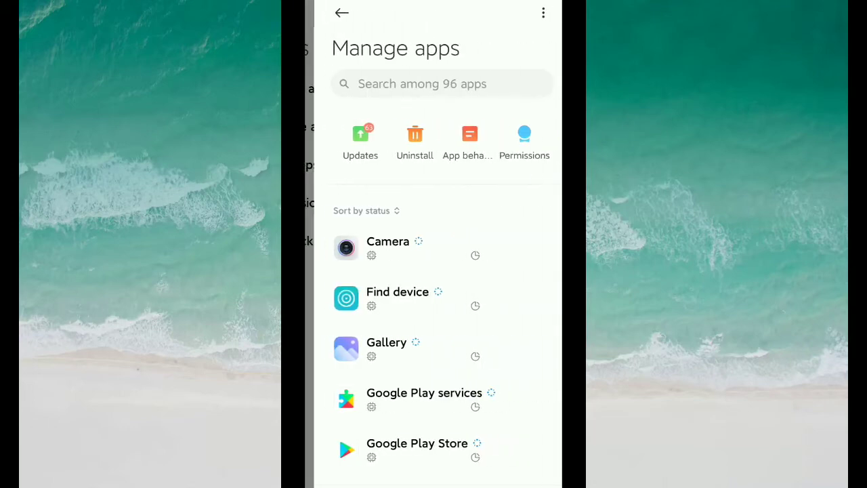
text(lite)
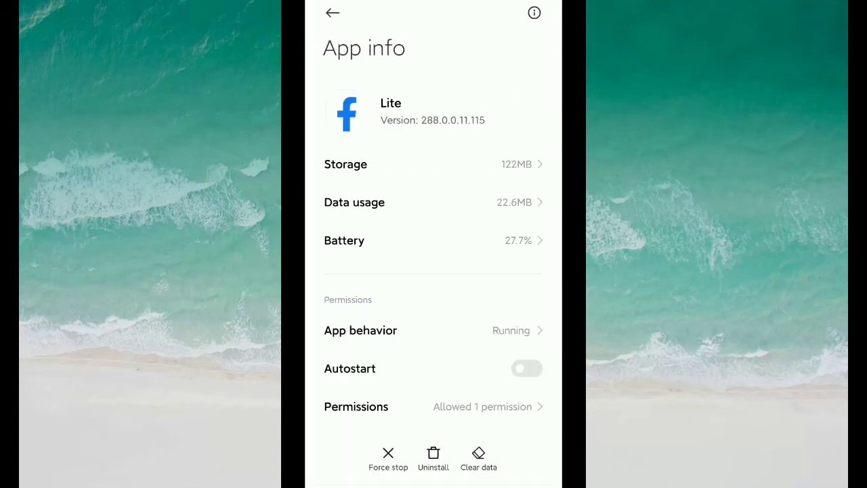
Step: Clear Facebook Lite's cache via Clear data, then return Home and swipe to the next page
click(478, 458)
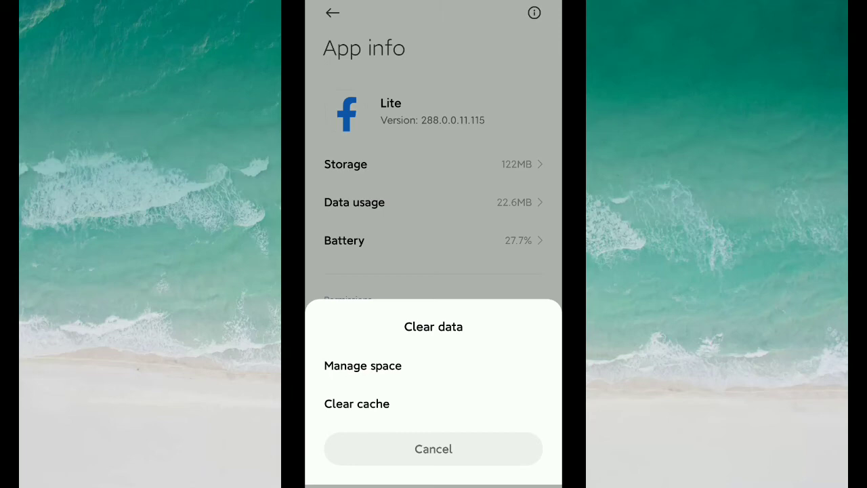
click(433, 448)
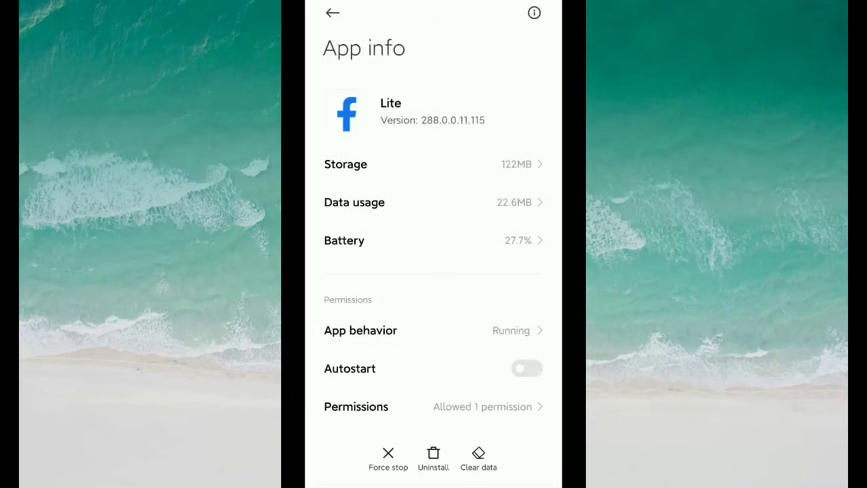
click(331, 13)
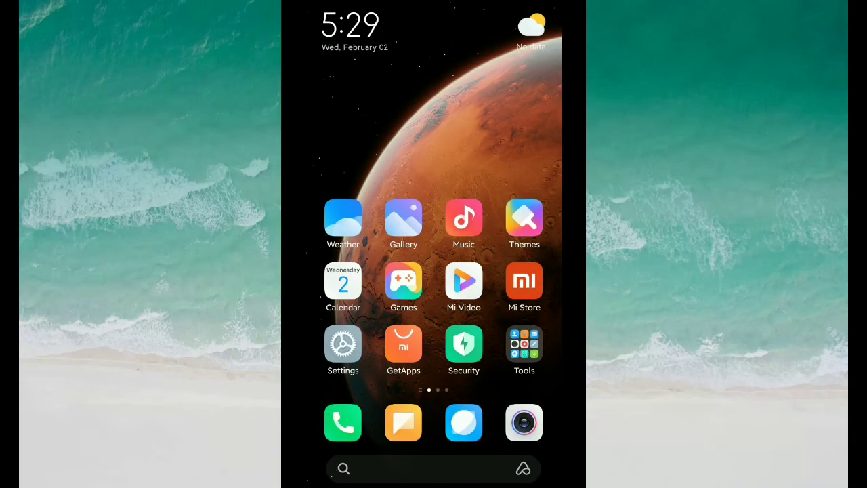
scroll(left, 3)
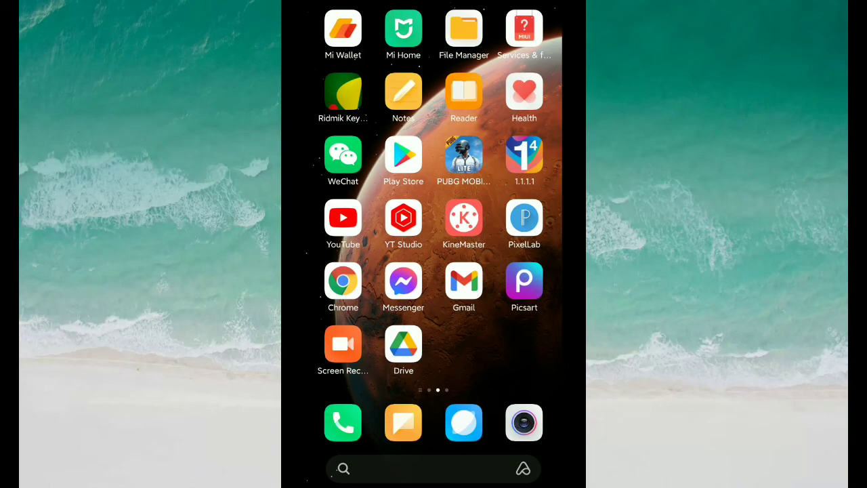